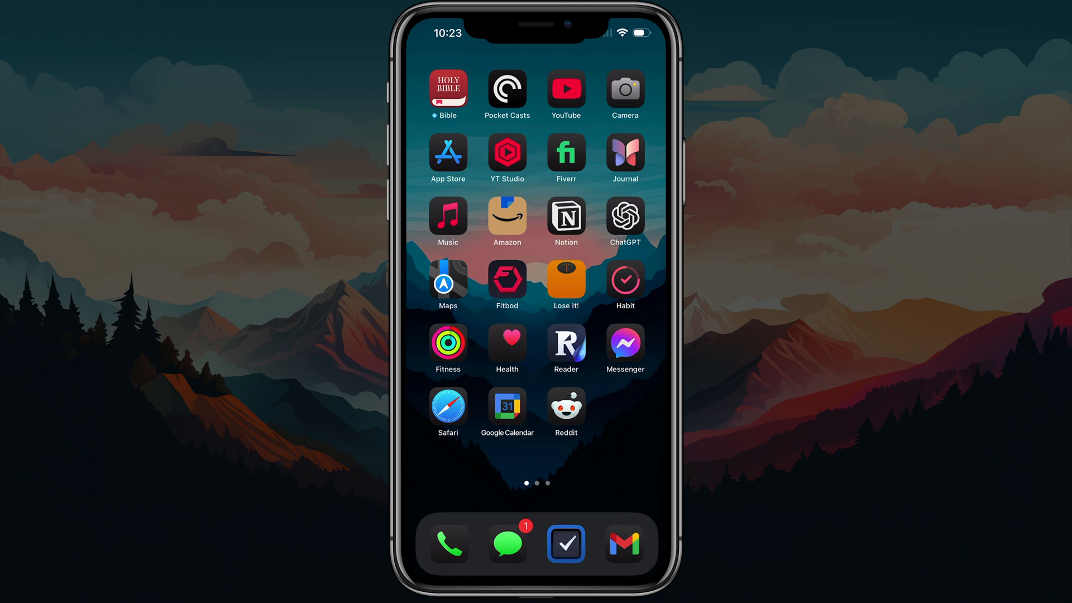
- Search Spotlight for 'settings'
text(settings)
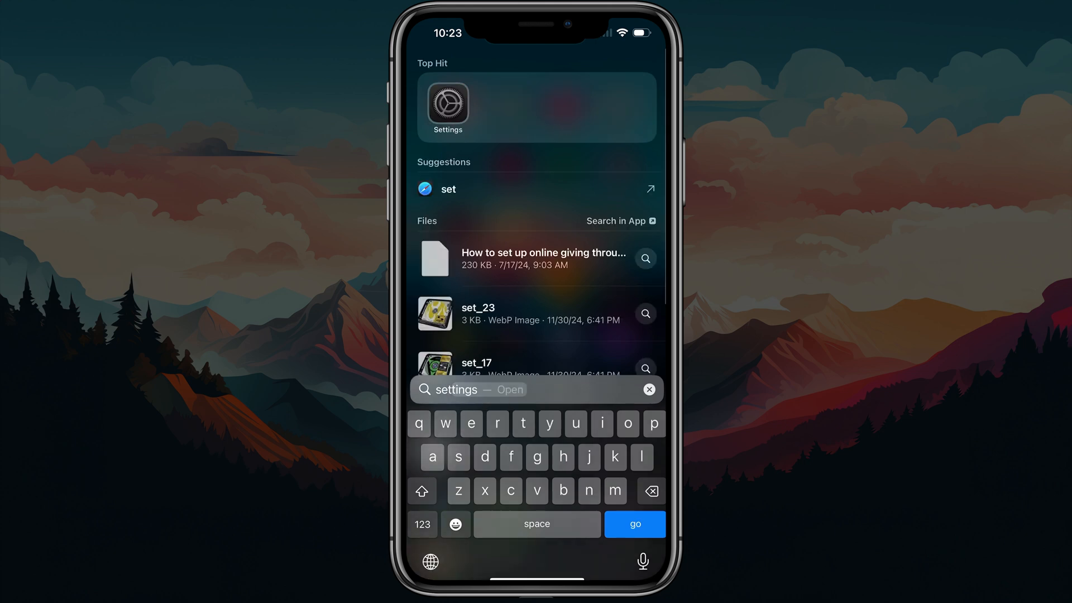
- Launch Settings and go to General, then iPhone Storage
click(633, 524)
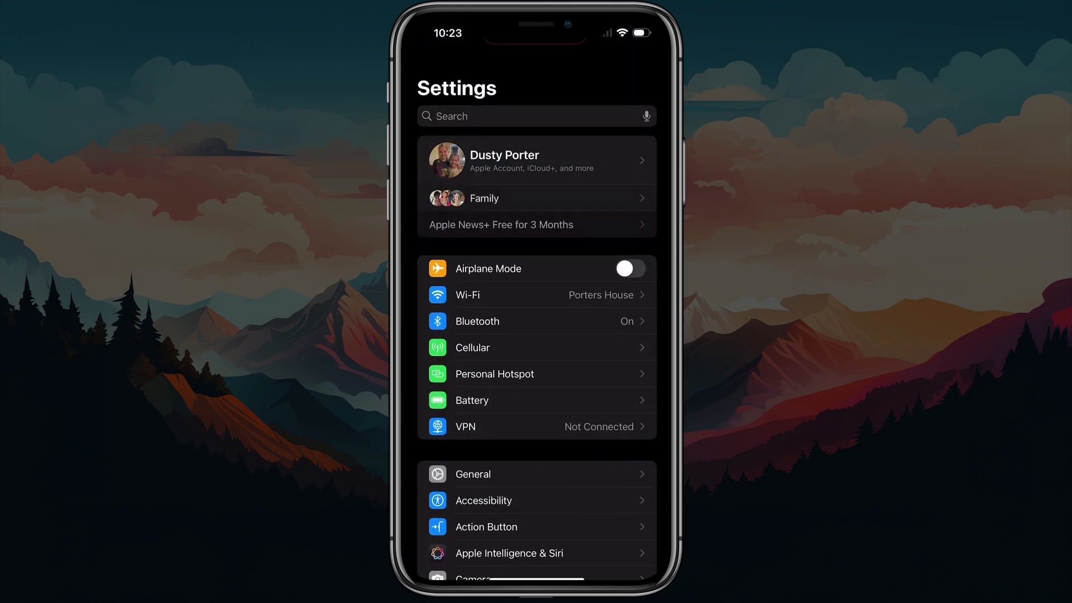
scroll(down, 3)
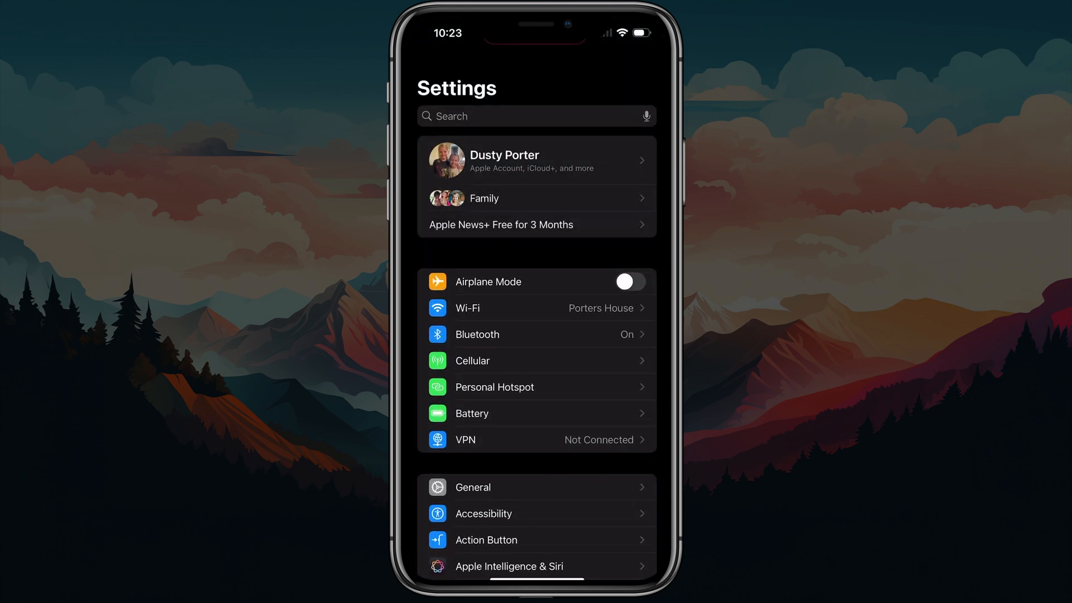
scroll(down, 3)
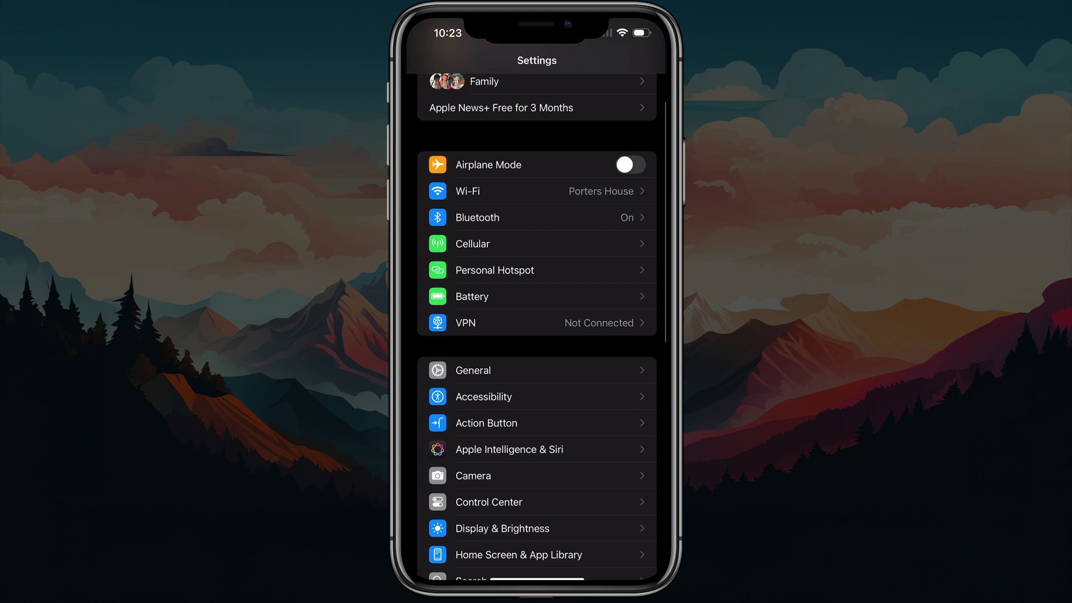
click(472, 370)
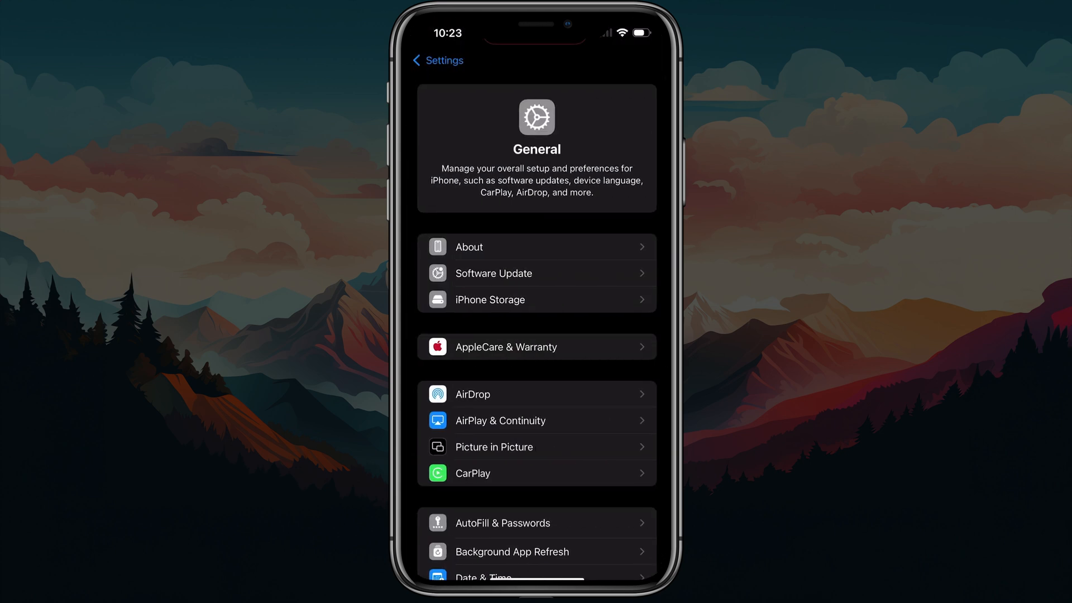
click(490, 299)
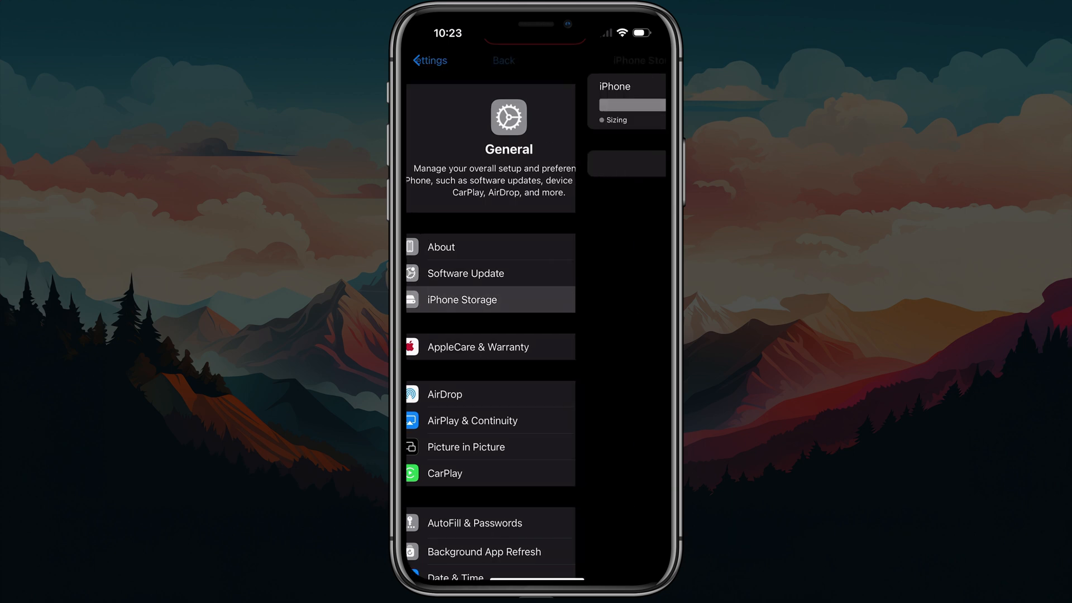
- Let iPhone Storage finish calculating to show the app size list
click(462, 299)
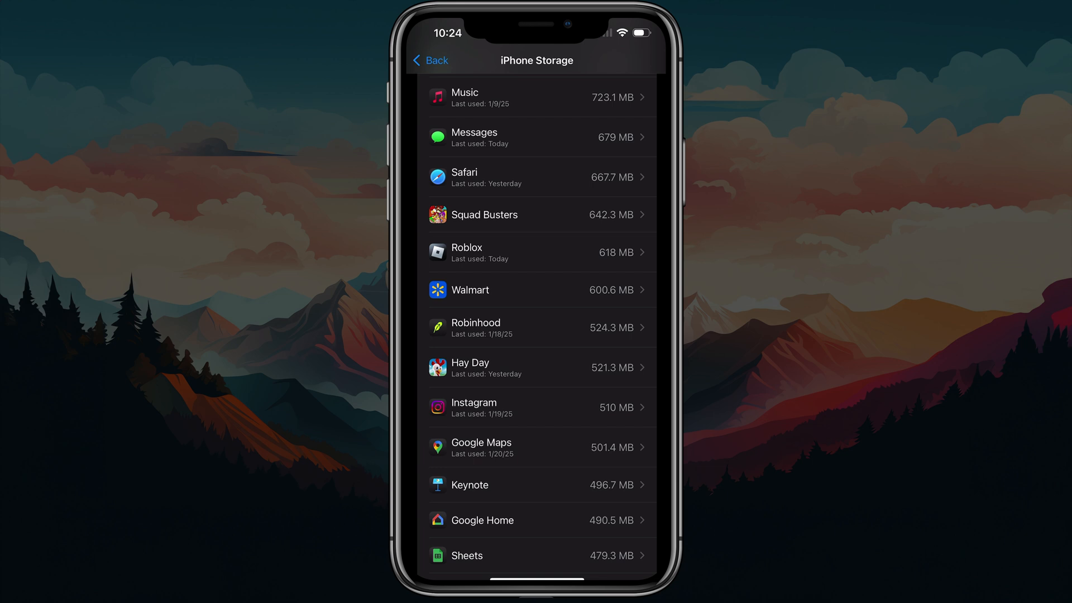
- Delete the Roblox app and its data from iPhone Storage, confirming the deletion
click(540, 252)
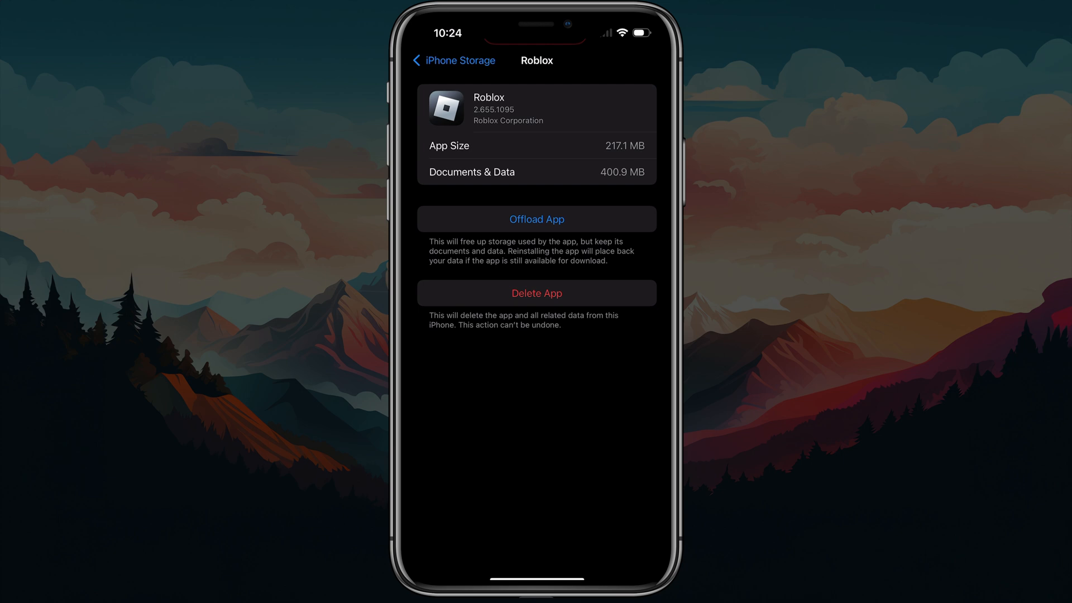
click(536, 292)
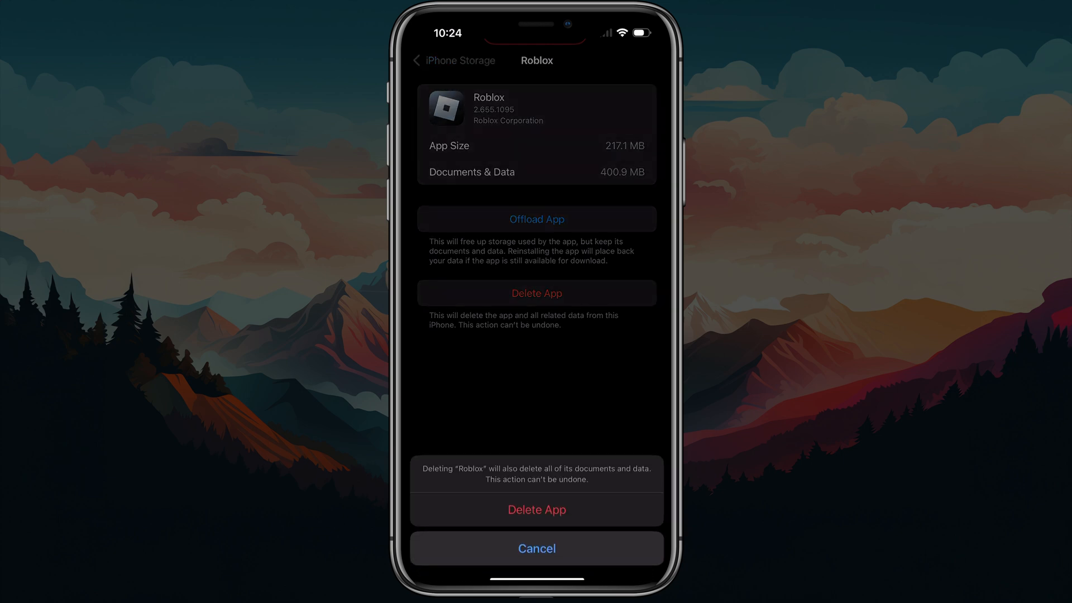
click(536, 509)
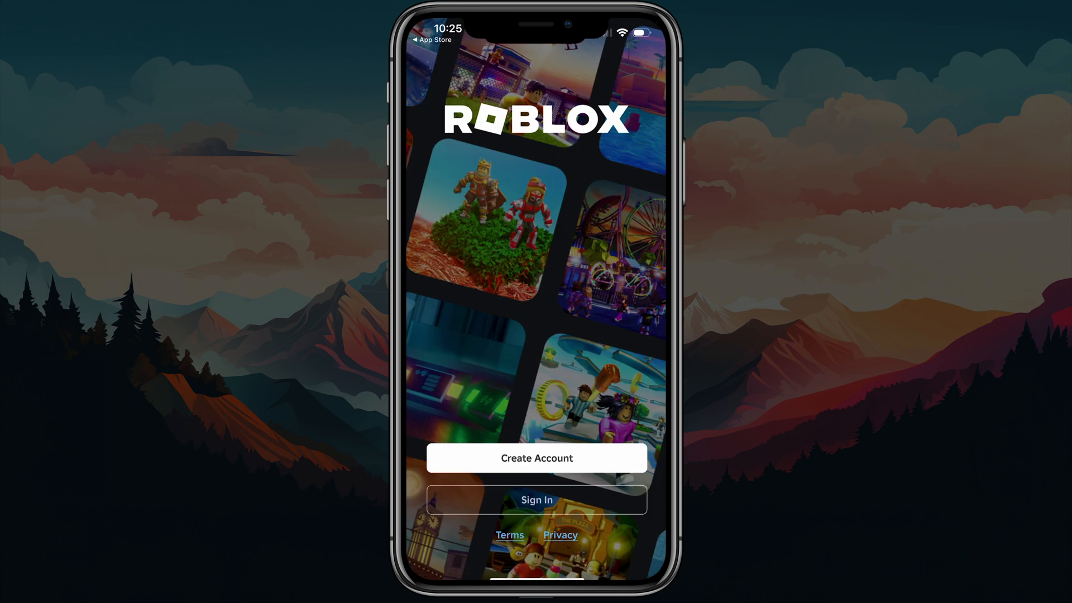
- Choose to log in to an existing account on Roblox's welcome screen
click(536, 499)
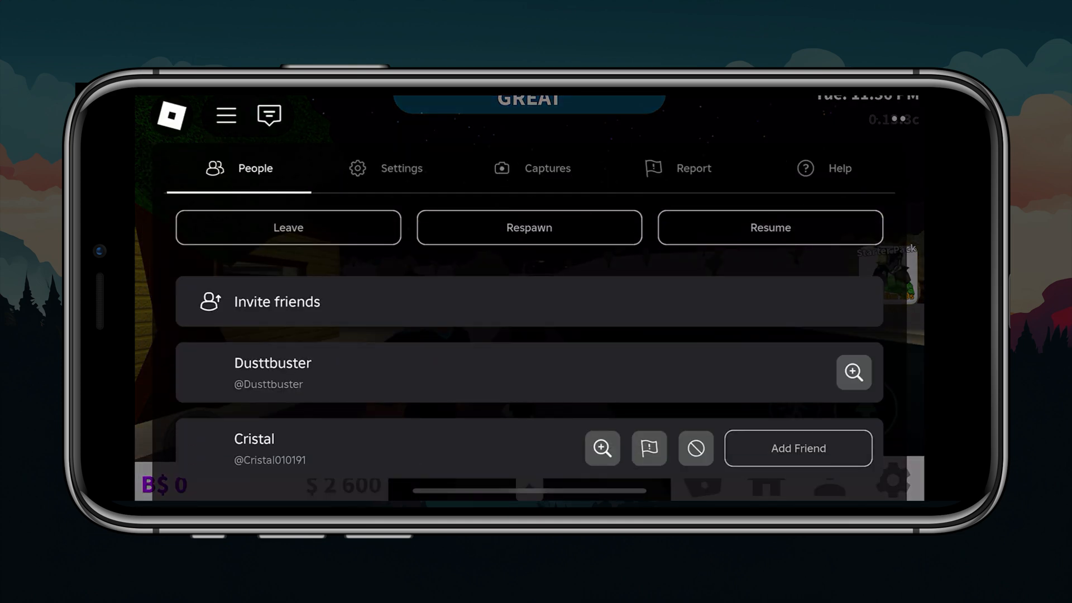
- In Roblox's in-game settings, change Graphics Mode from Automatic to Manual
click(387, 168)
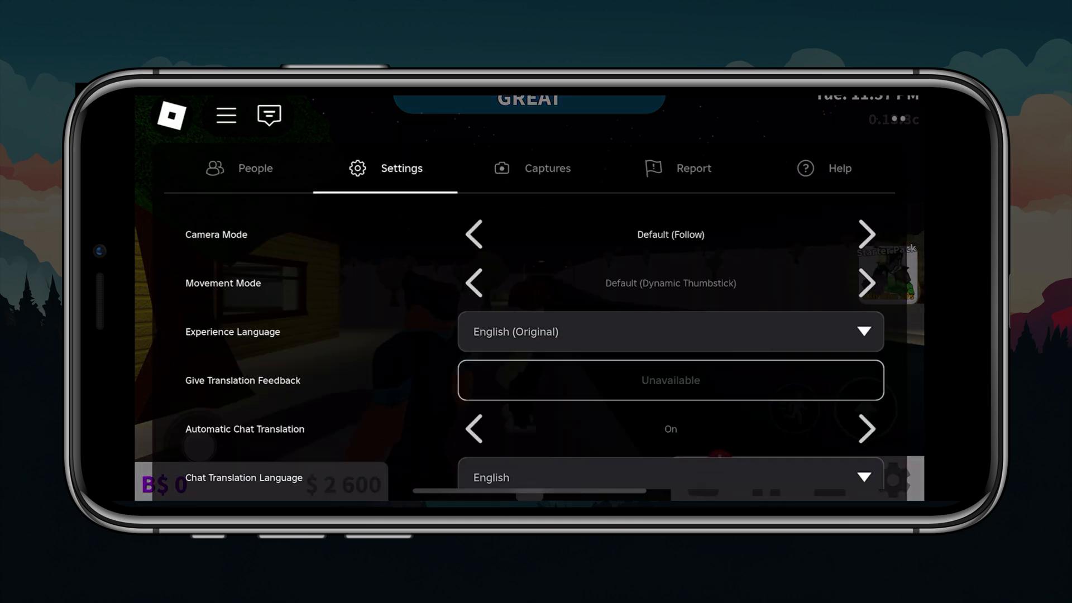
scroll(down, 3)
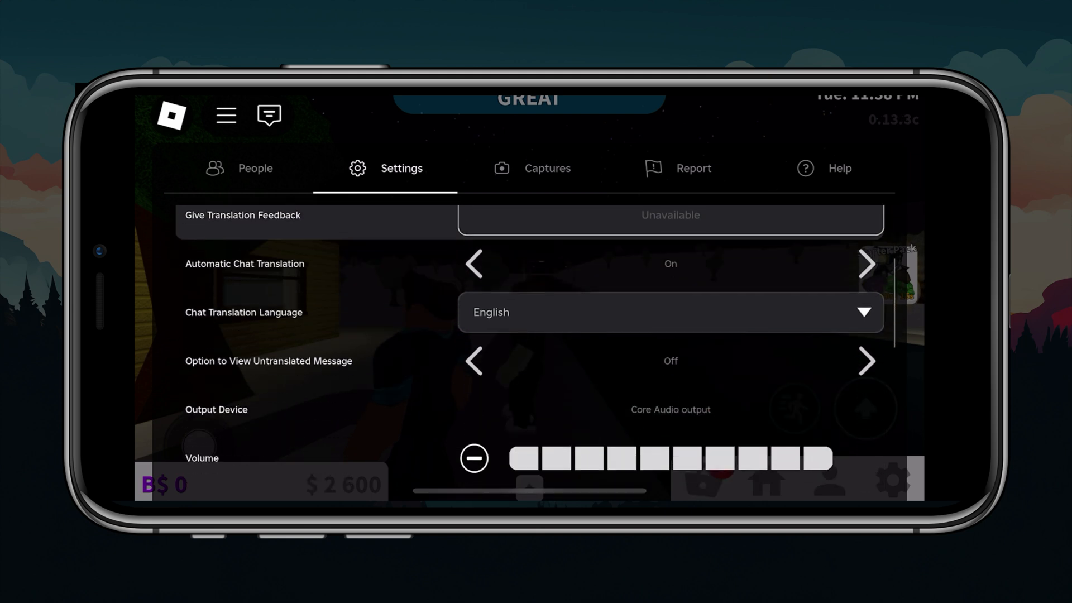
scroll(down, 3)
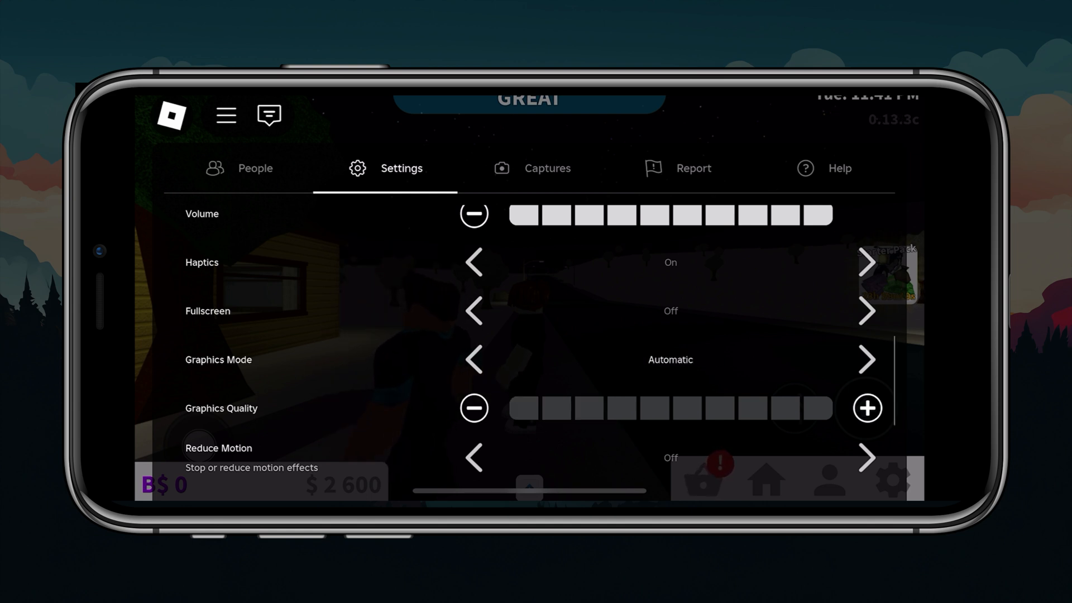
click(866, 360)
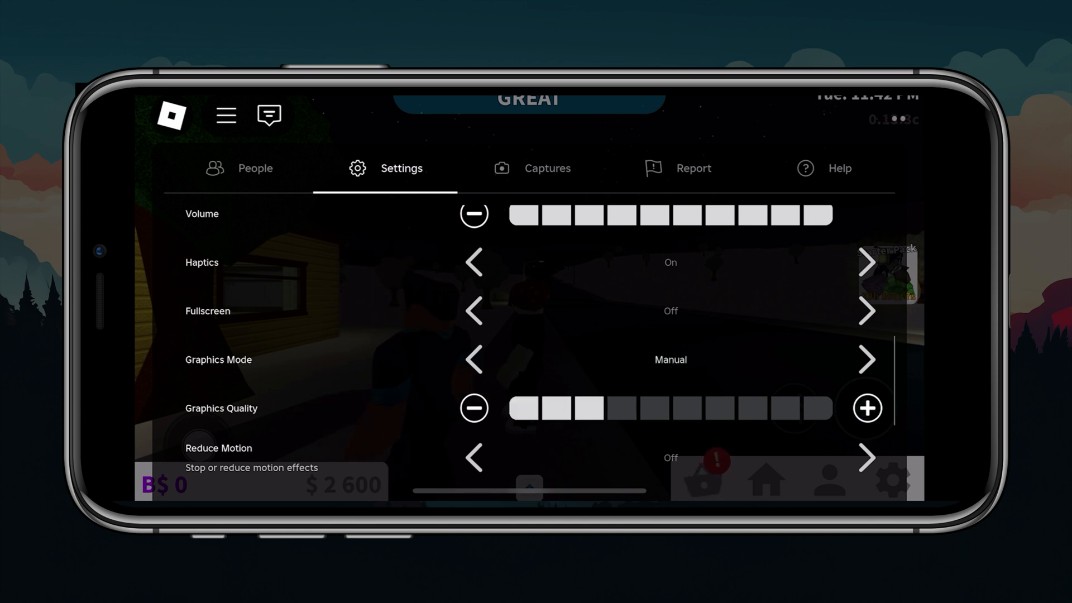